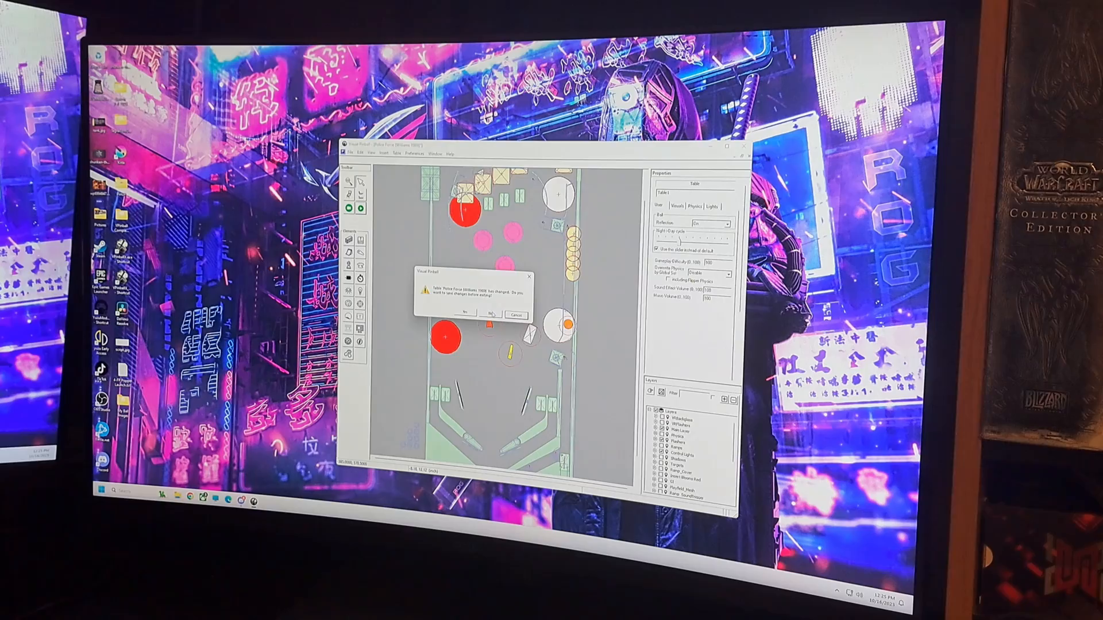
Close Police Force without saving and browse the Tables folder for Screen Size Calibration.vpx
click(476, 315)
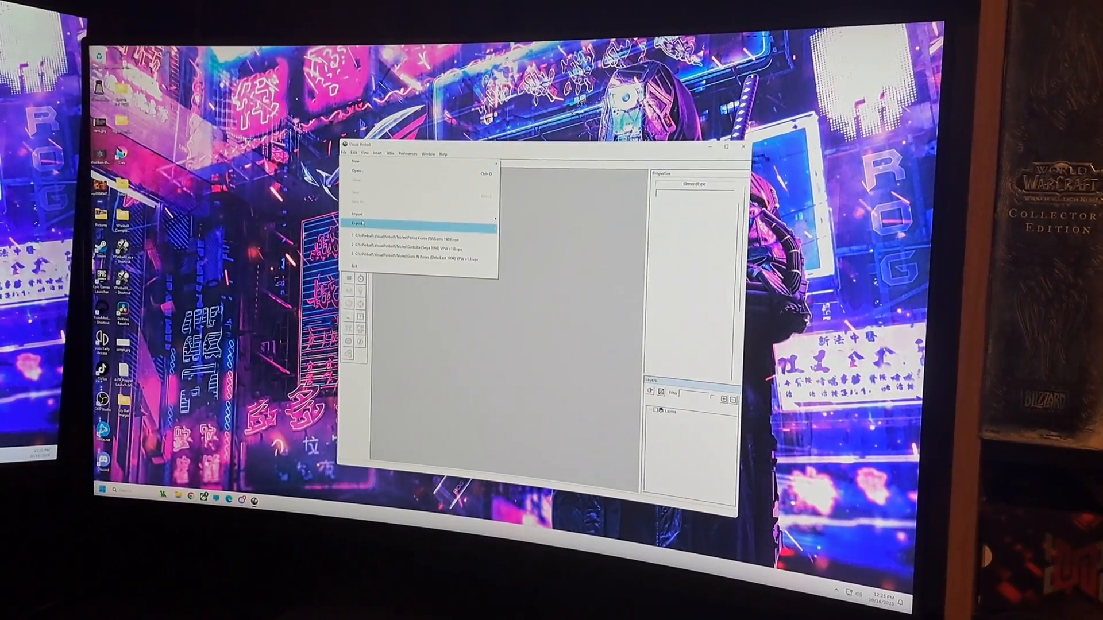
click(358, 170)
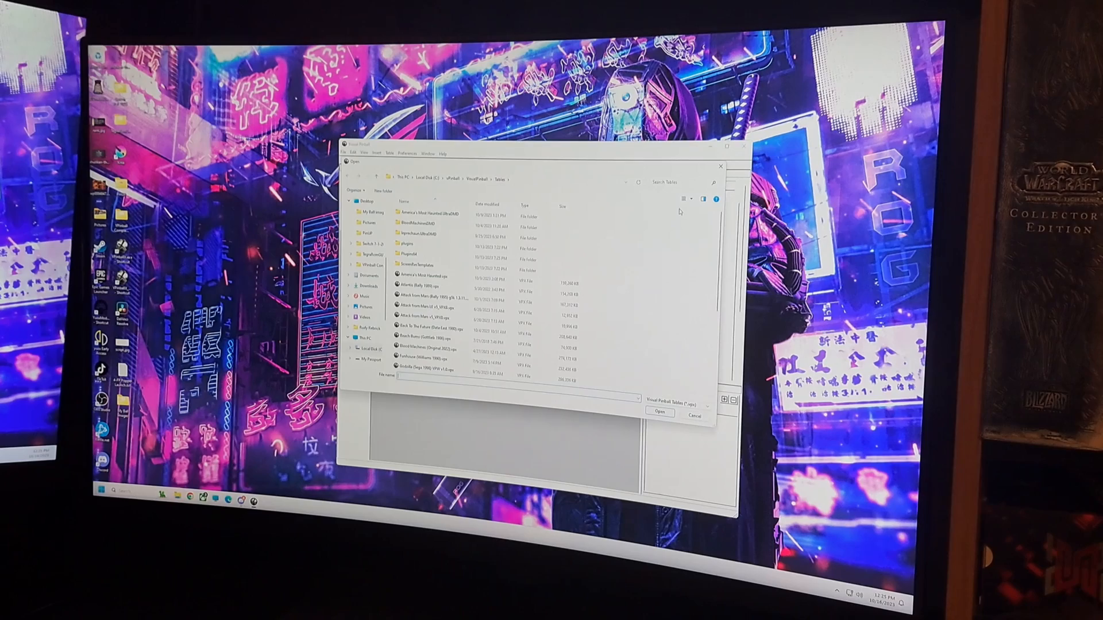
scroll(down, 3)
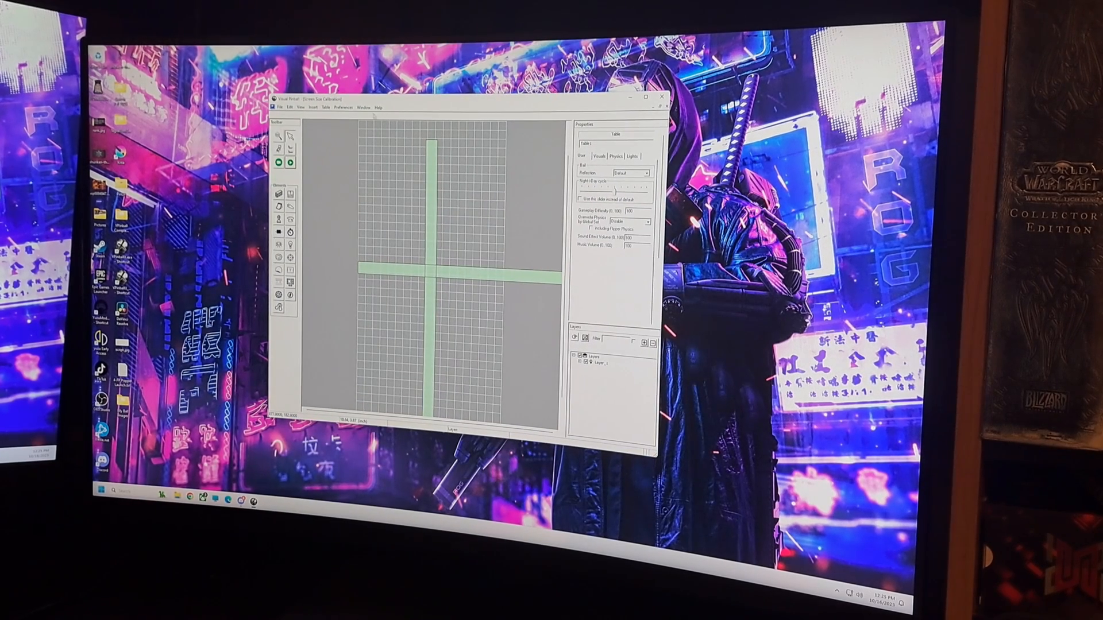
click(343, 108)
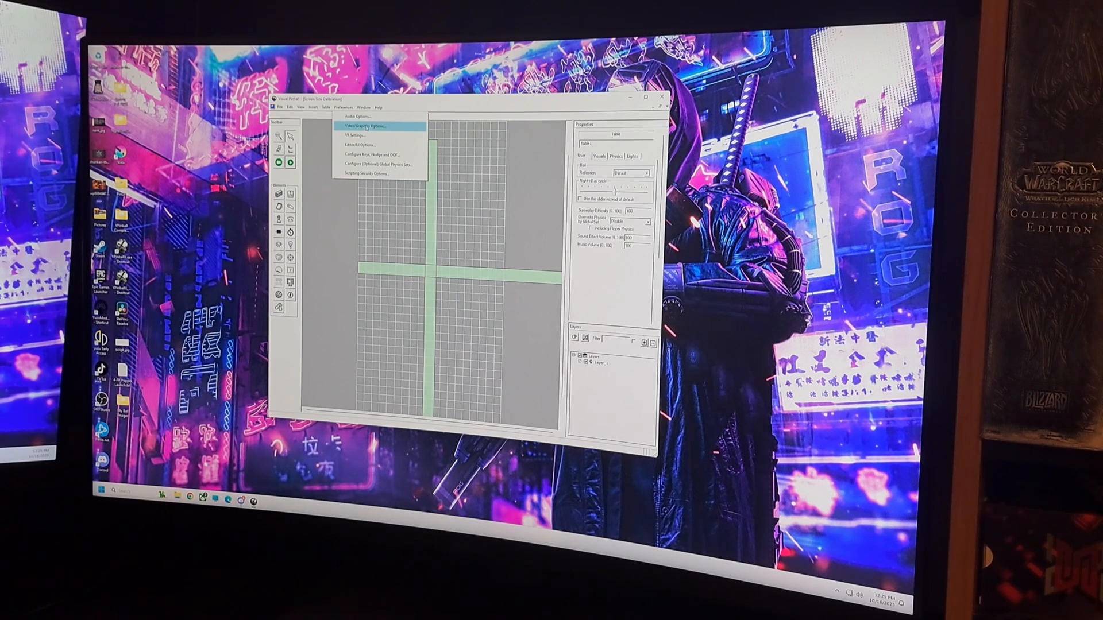
click(368, 125)
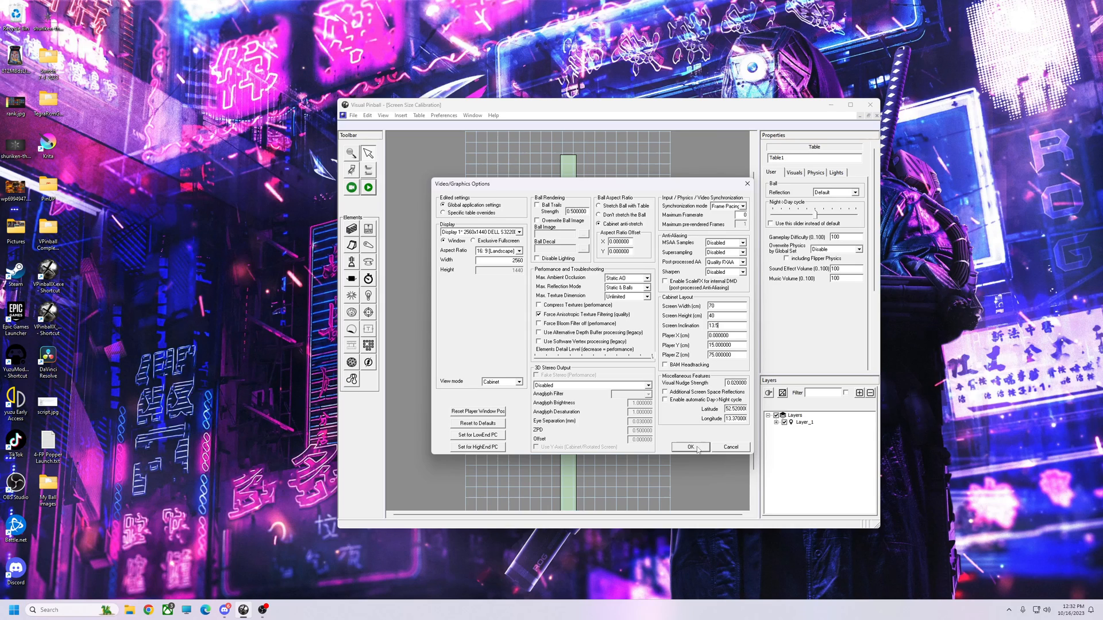
click(689, 447)
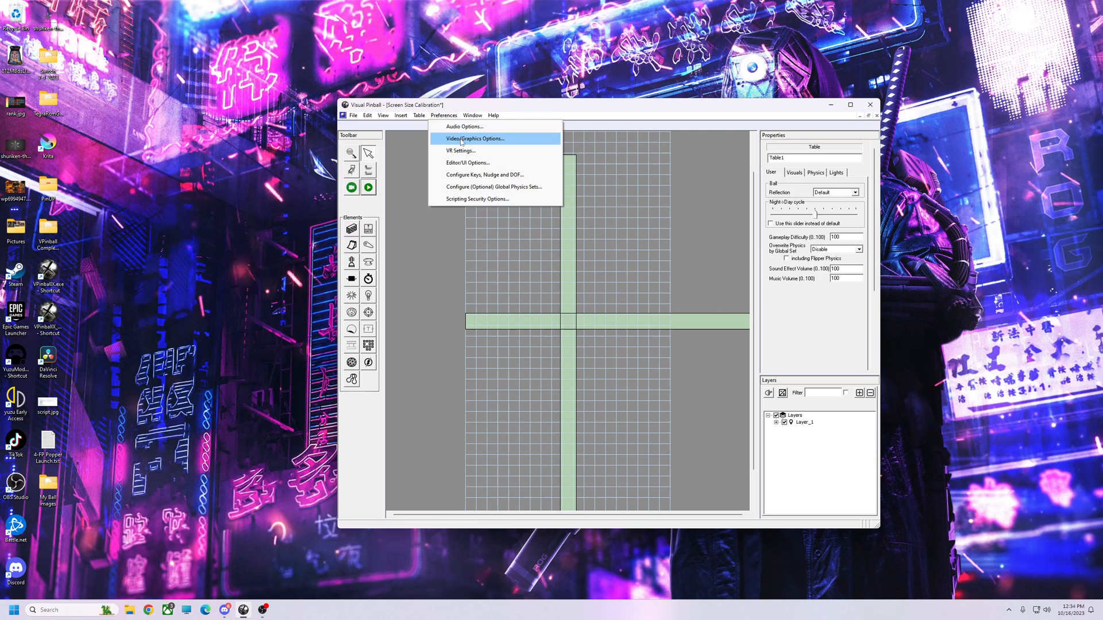
In Video/Graphics Options, set Cabinet Layout screen width ~69 cm and height 39 cm, then confirm
click(475, 138)
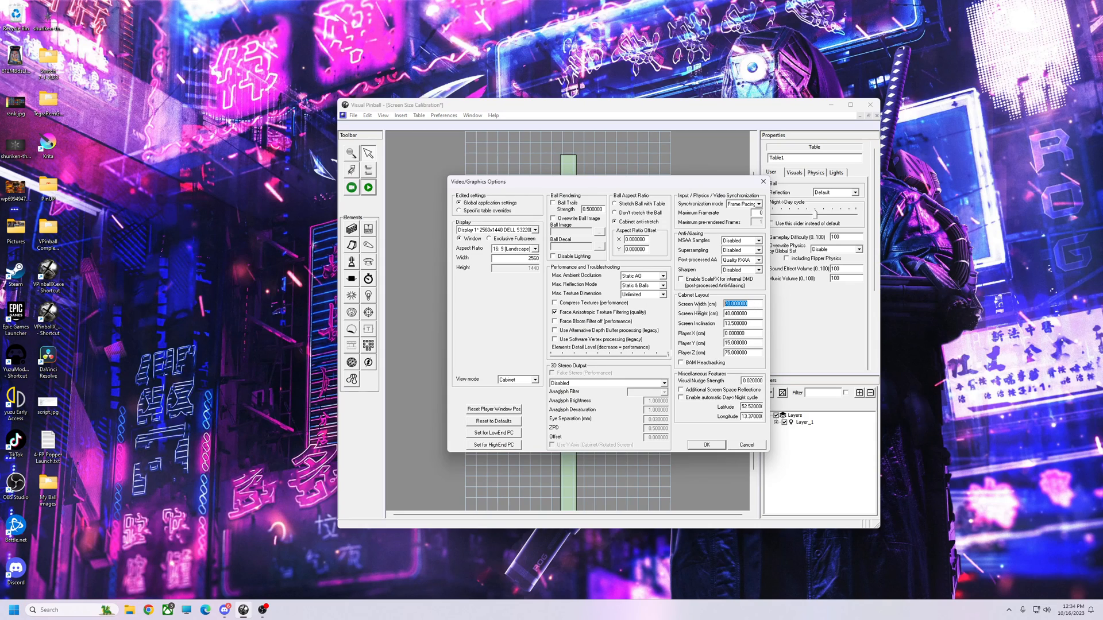
text(69.1)
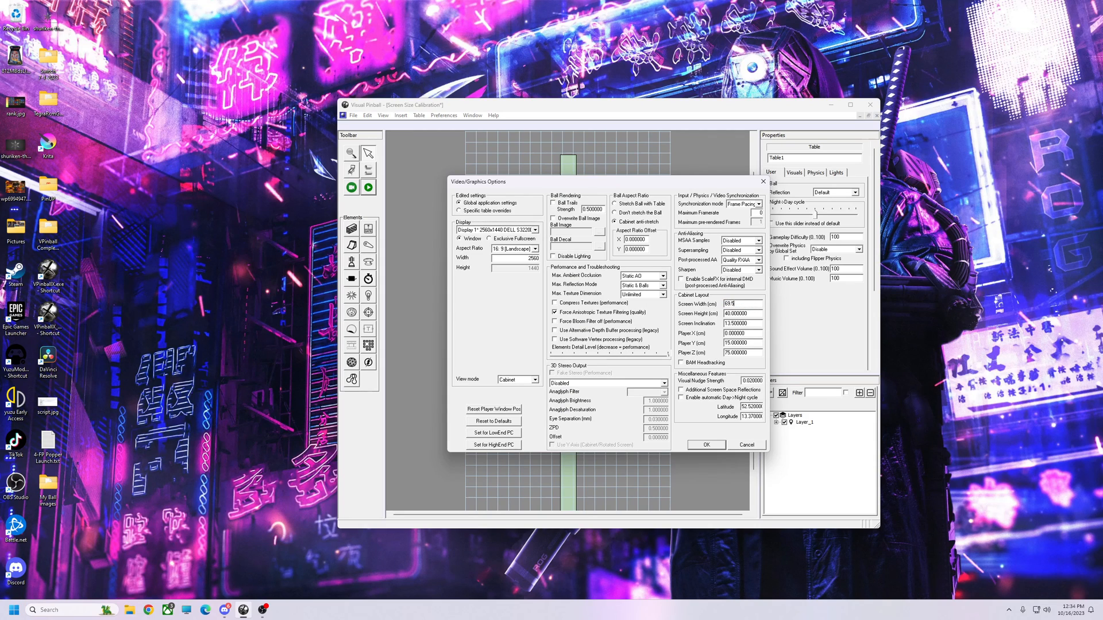
click(741, 313)
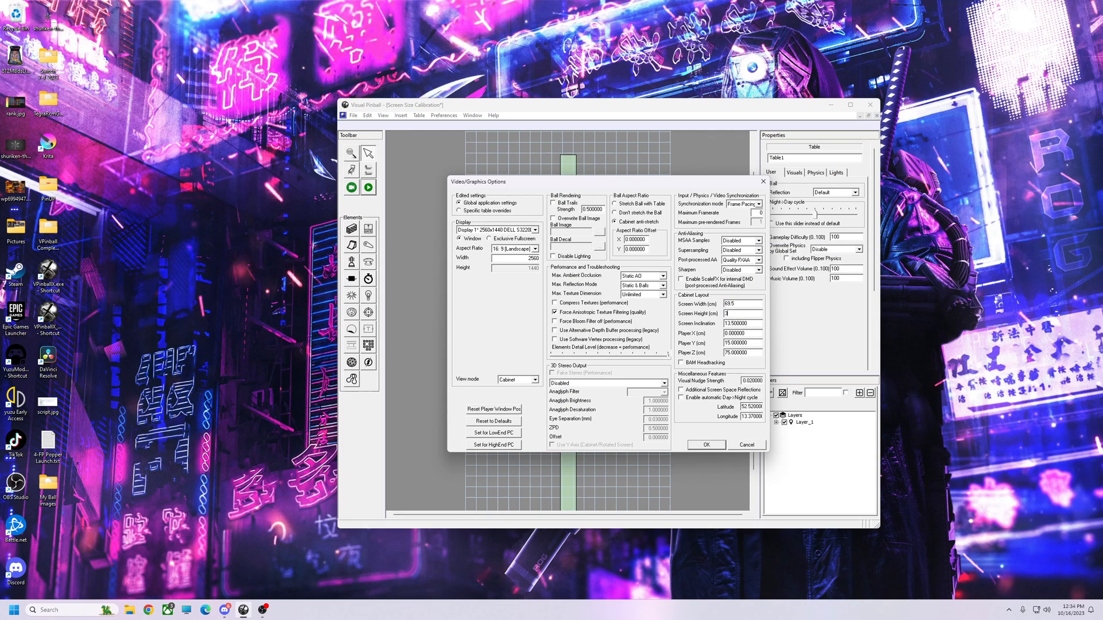
text(9)
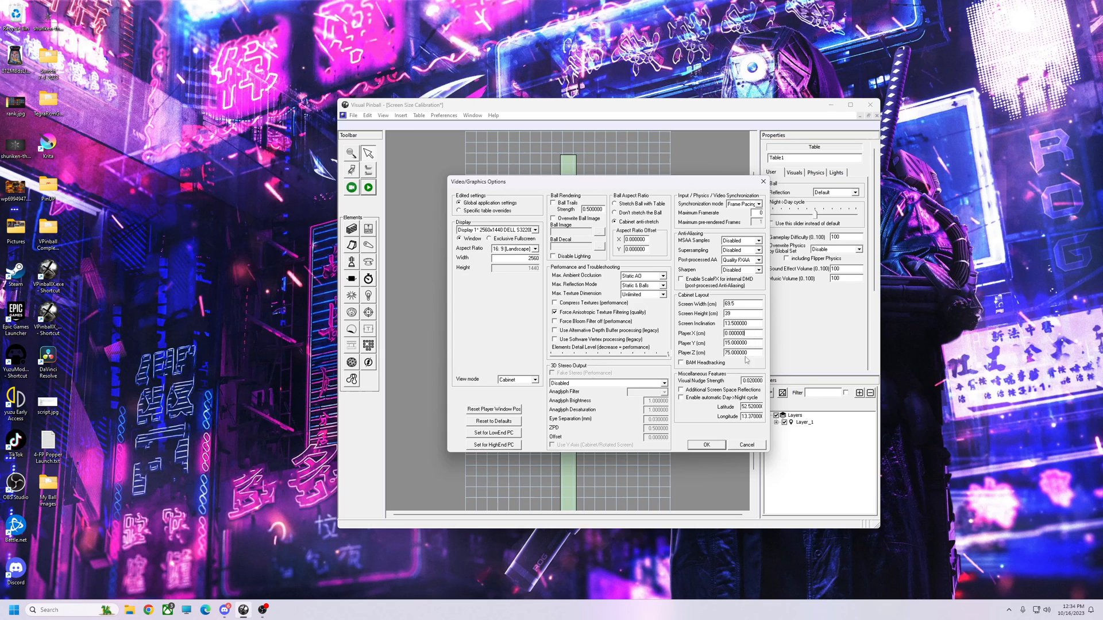
click(353, 115)
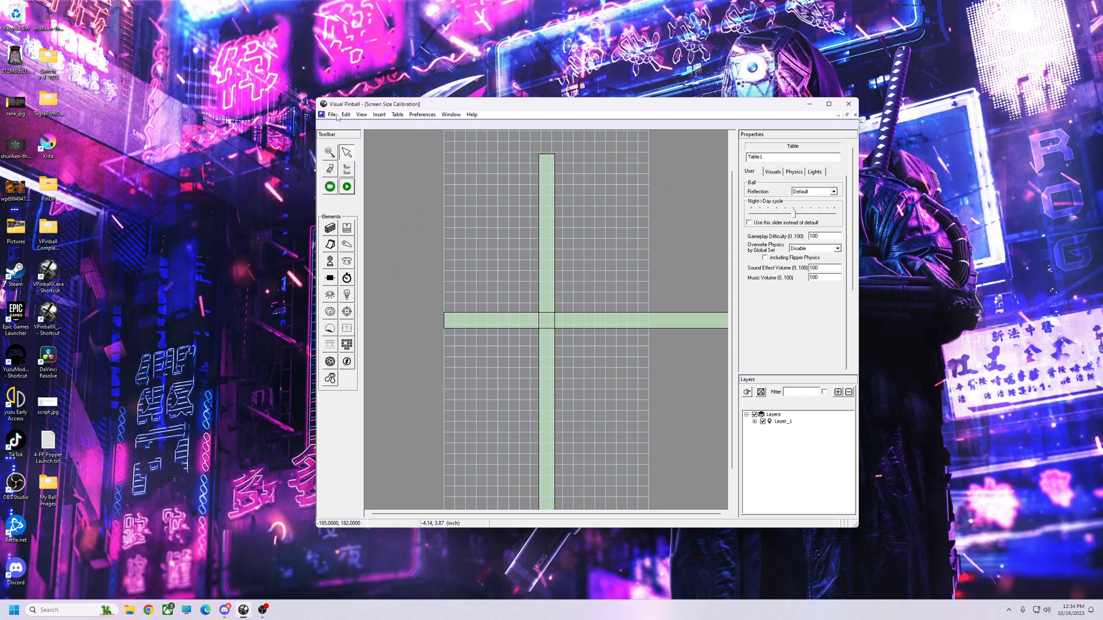
Export the view settings as Screen Size Calibration.pov into the Tables folder and quit Visual Pinball
click(331, 113)
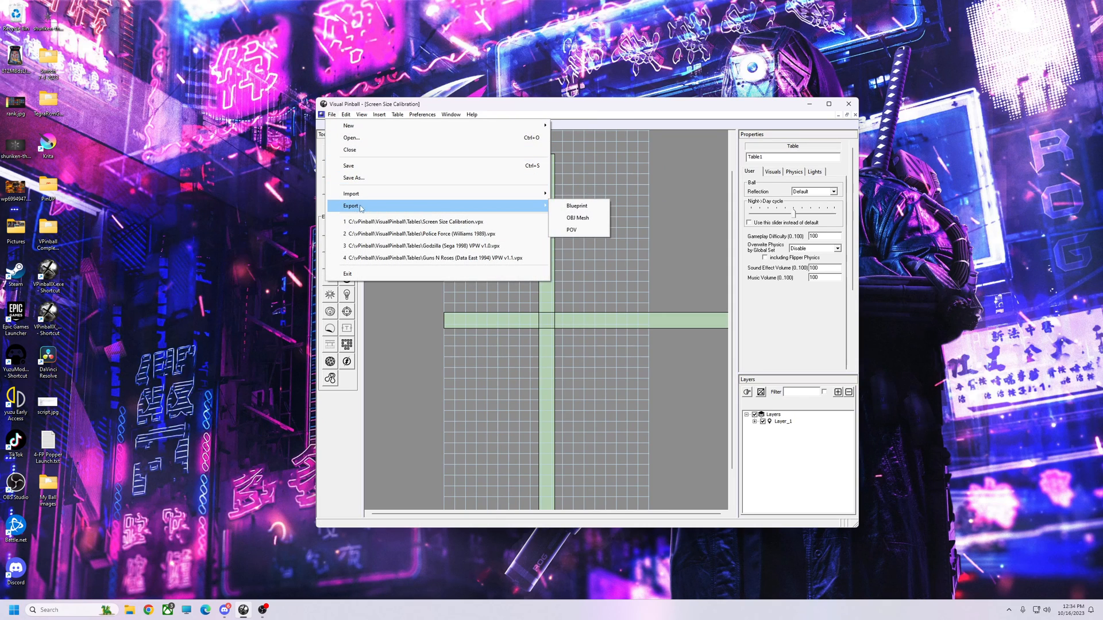
click(571, 229)
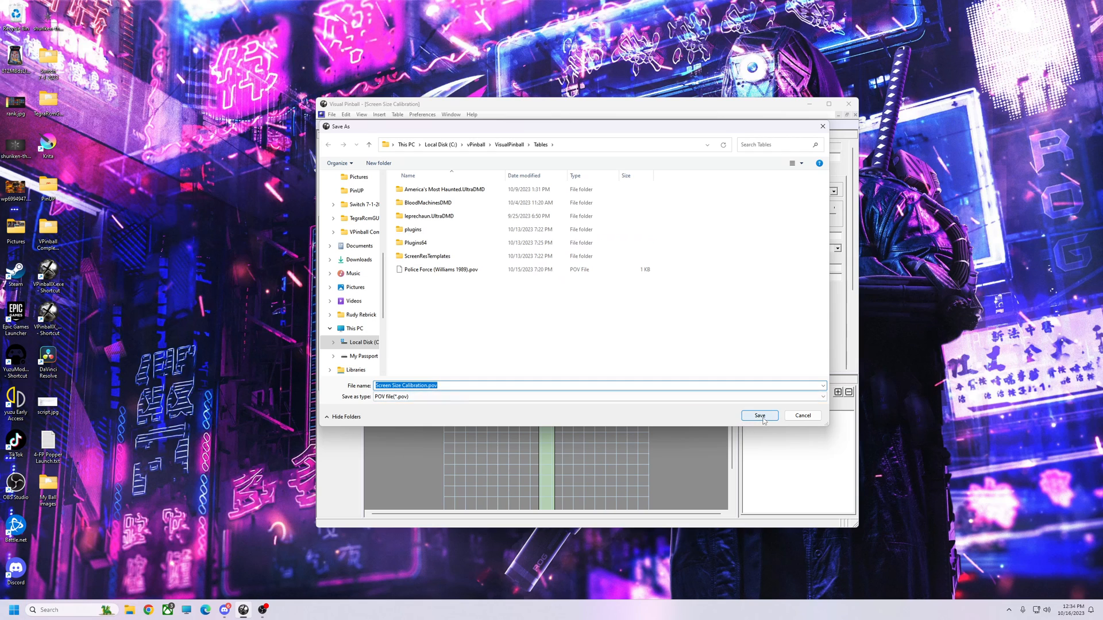
click(760, 415)
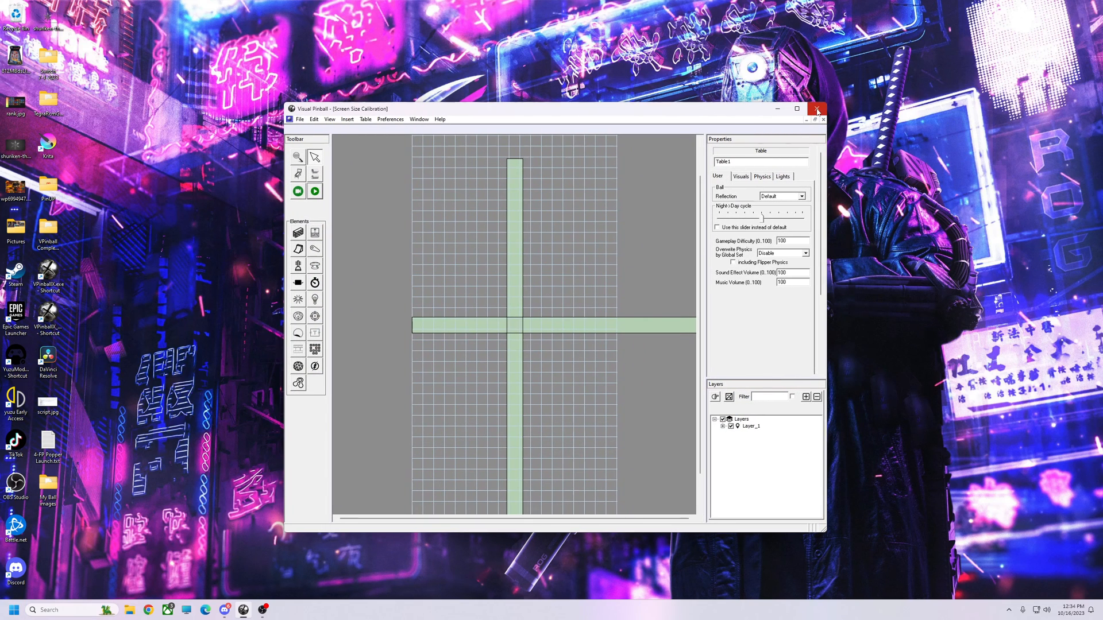
click(817, 109)
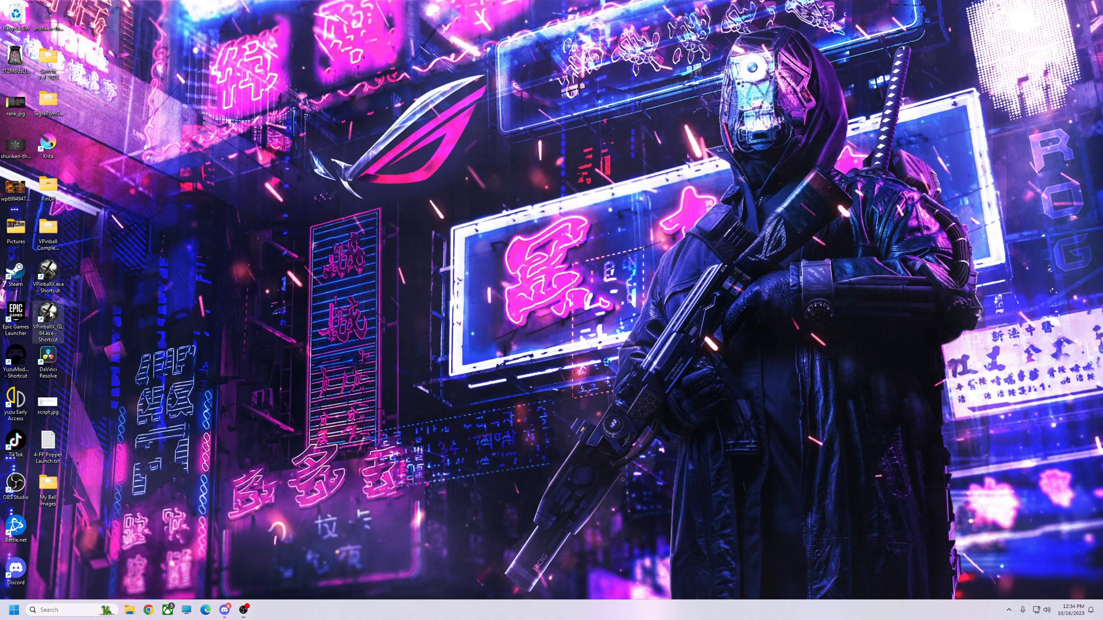
Load Police Force (Williams 1989) from the recent tables and launch it with Play Table
click(290, 118)
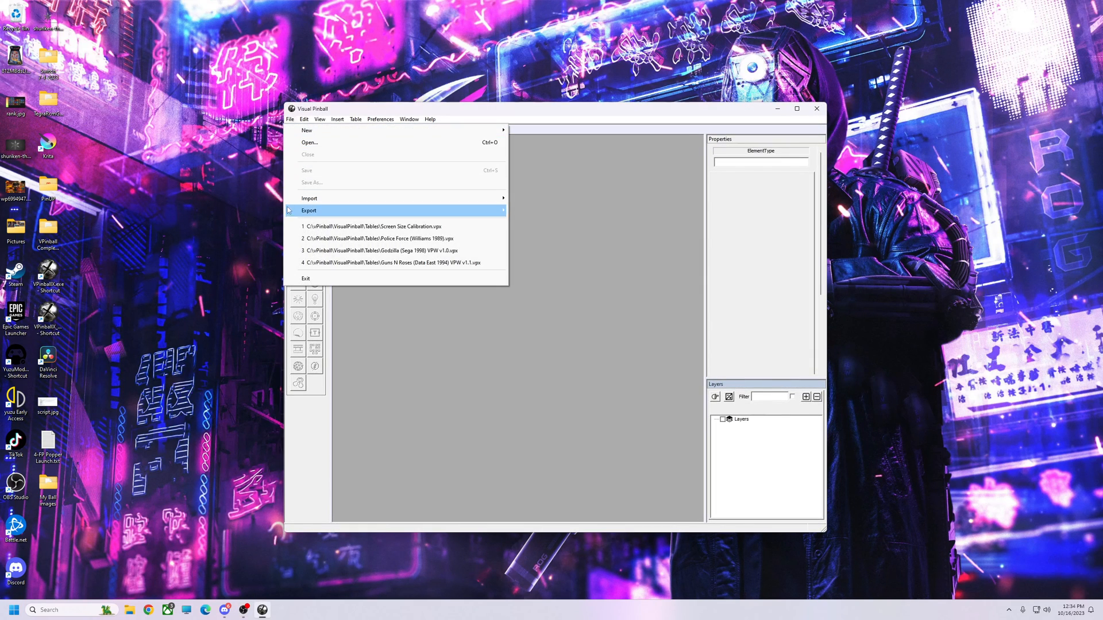
click(378, 226)
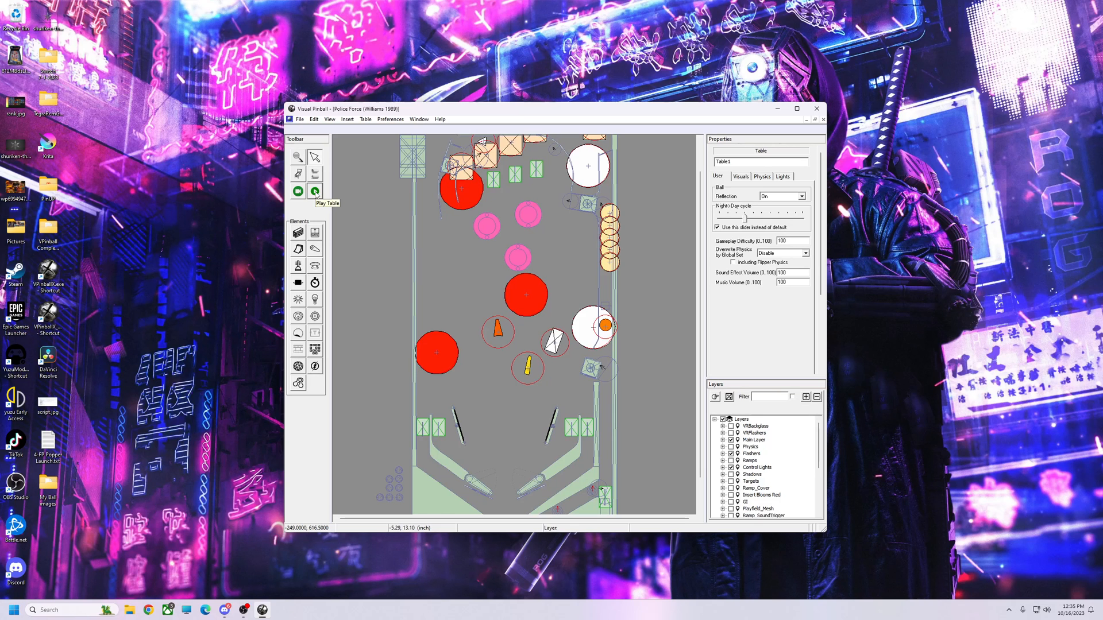
click(313, 192)
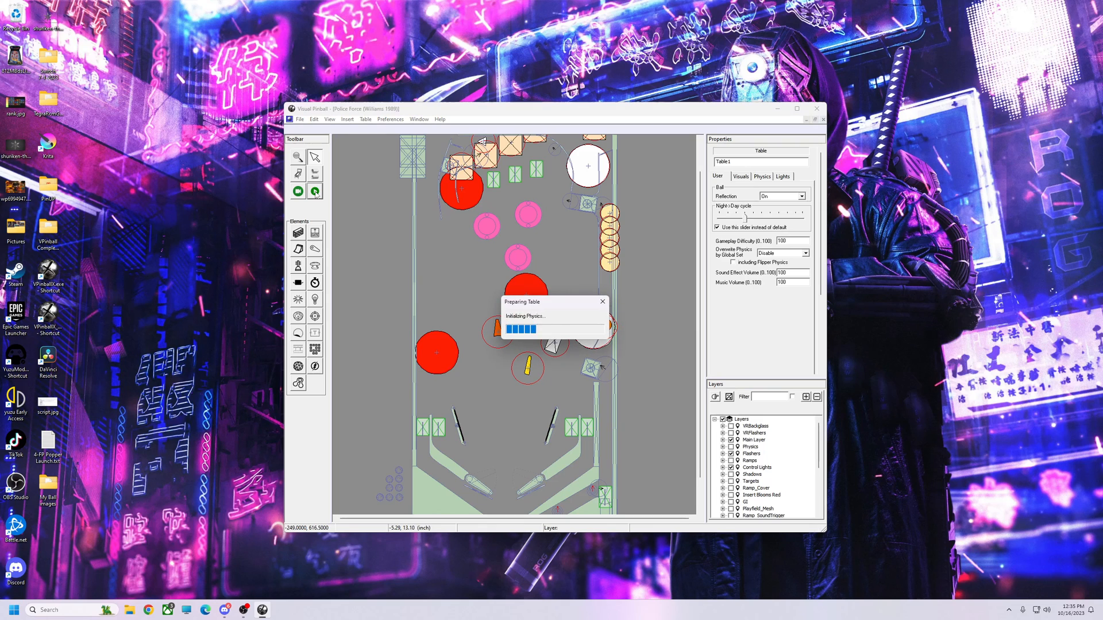